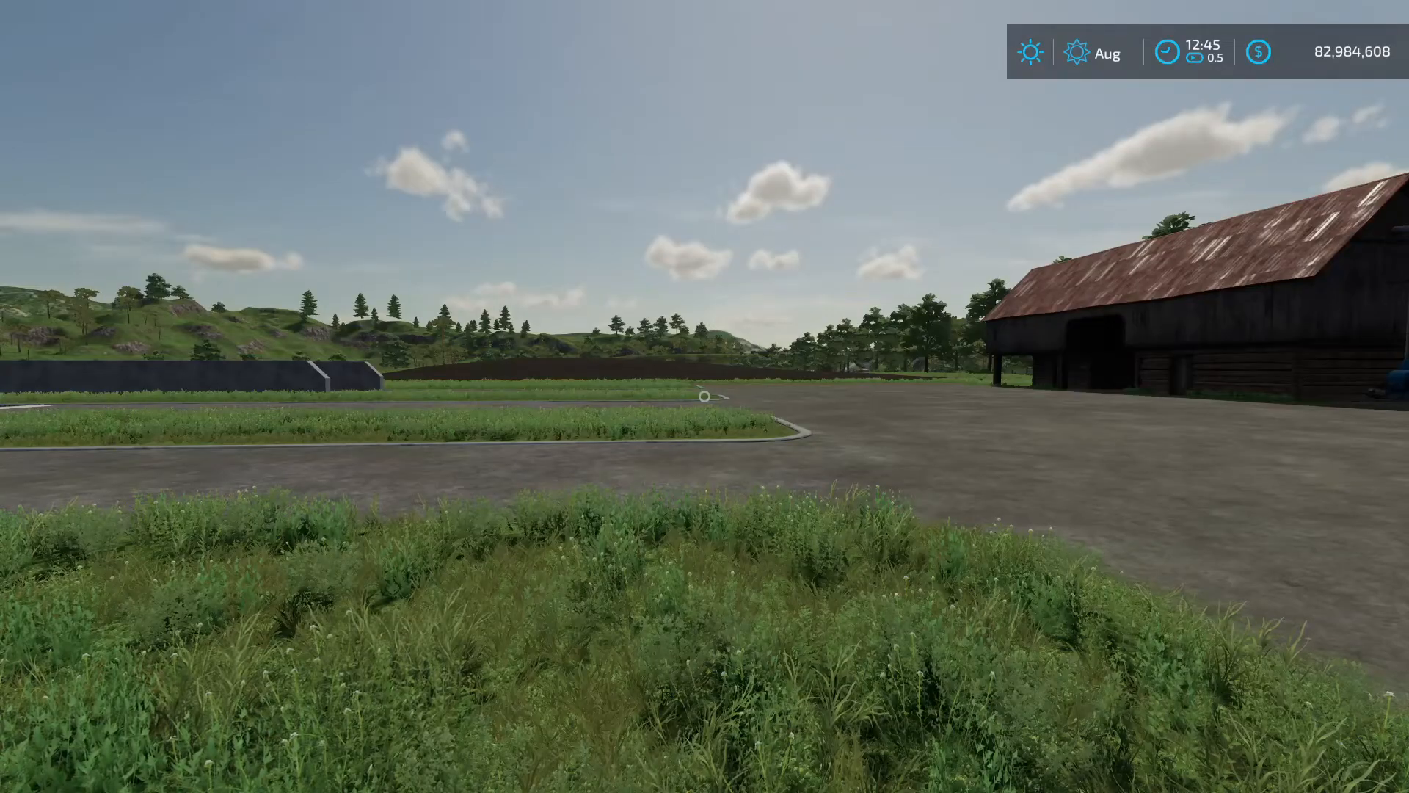
pyautogui.moveTo(705, 396)
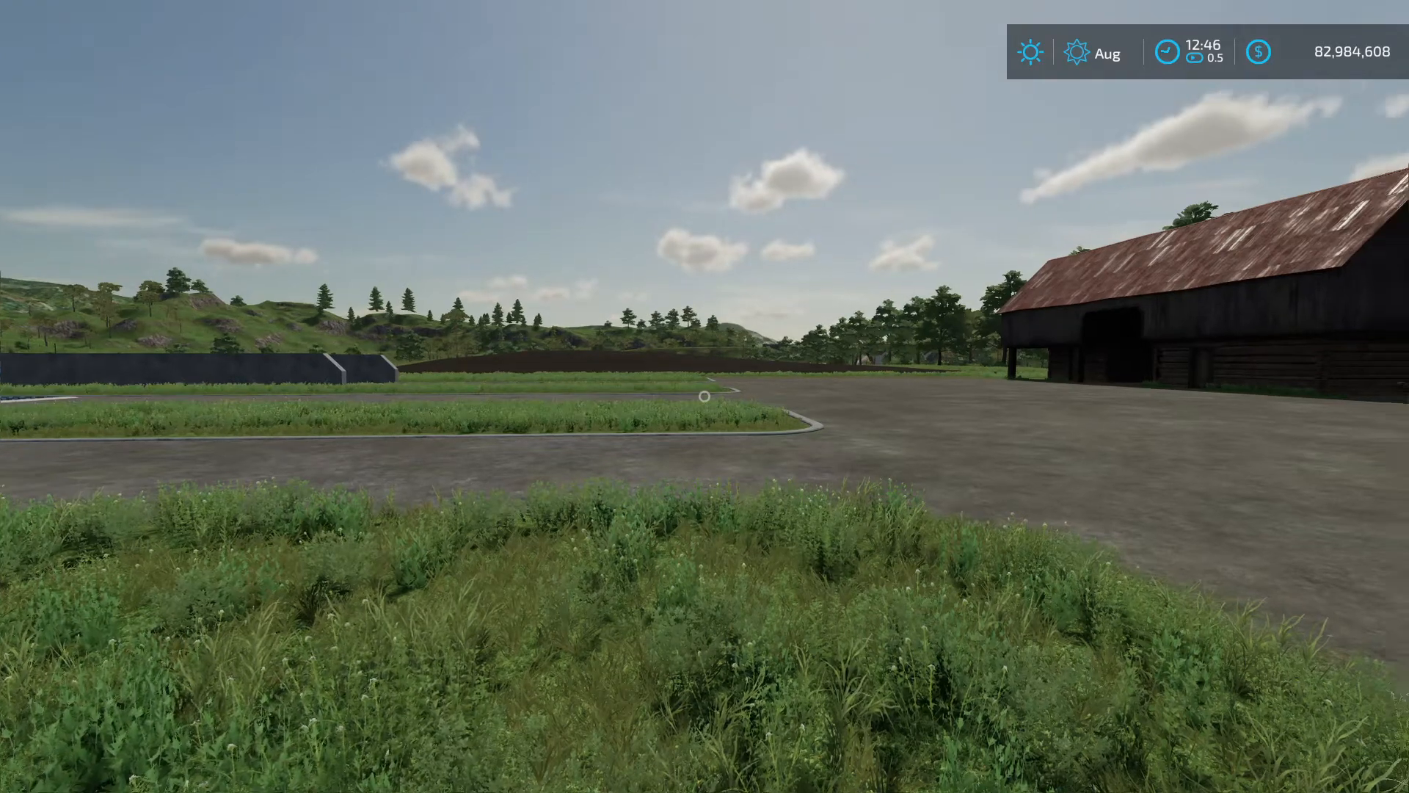
pyautogui.moveTo(705, 396)
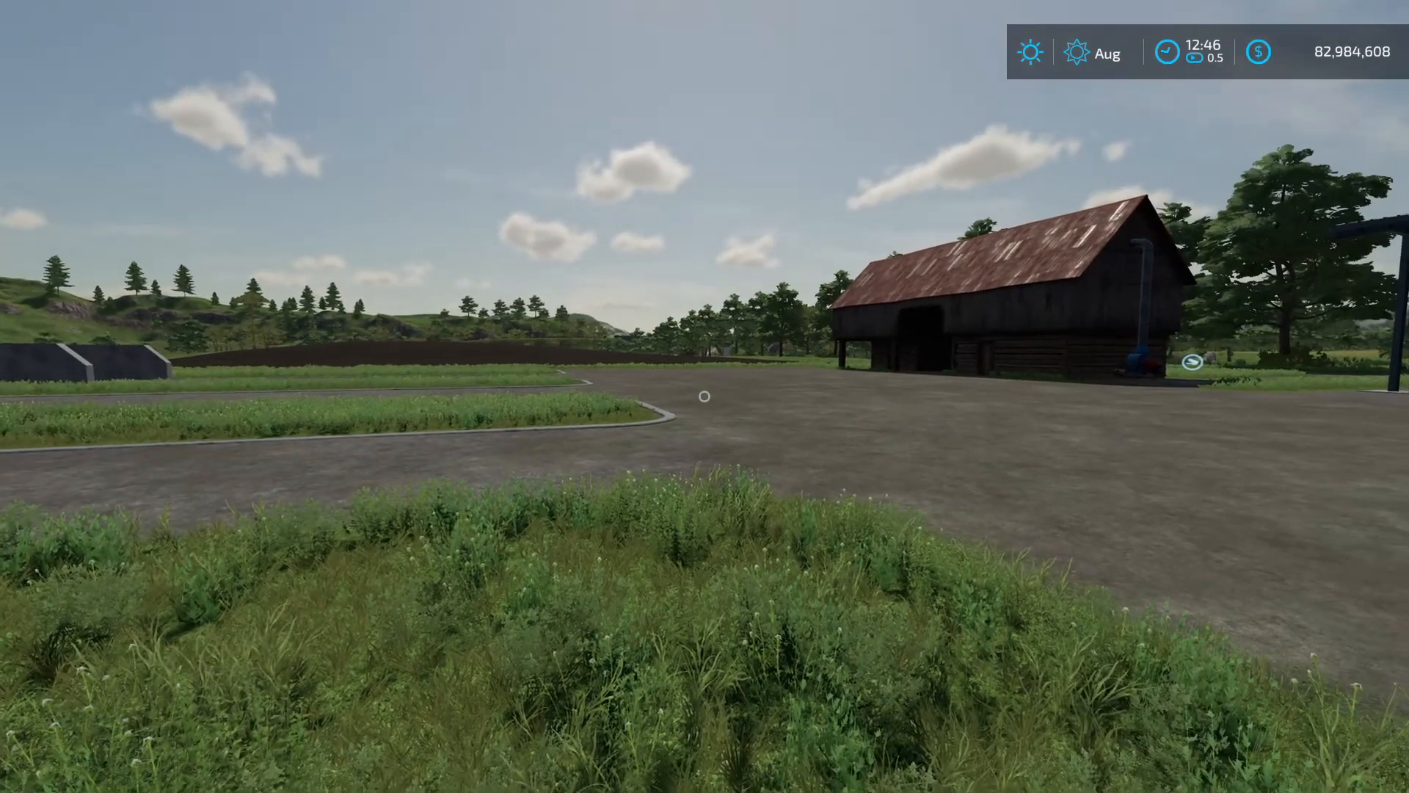
pyautogui.moveTo(703, 394)
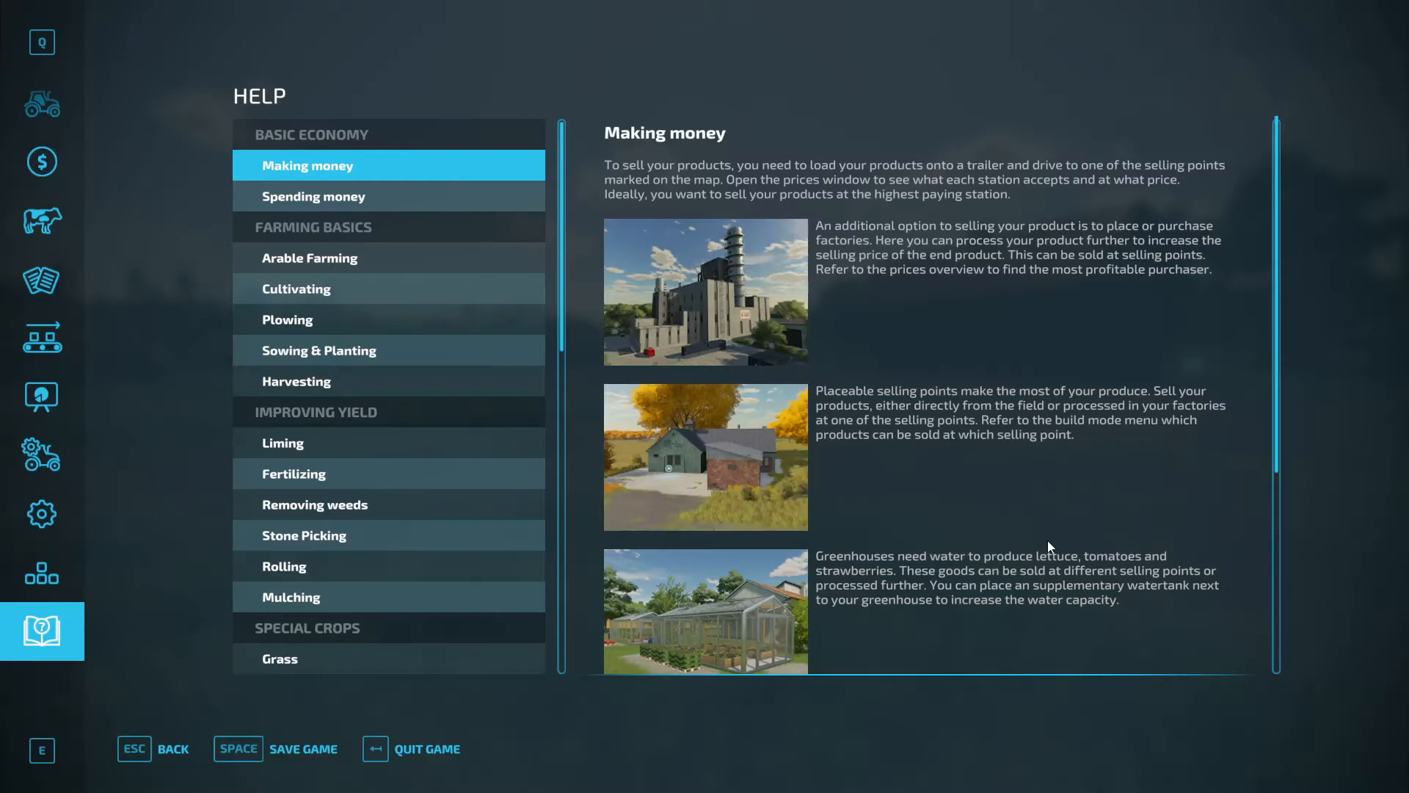
pyautogui.moveTo(358, 515)
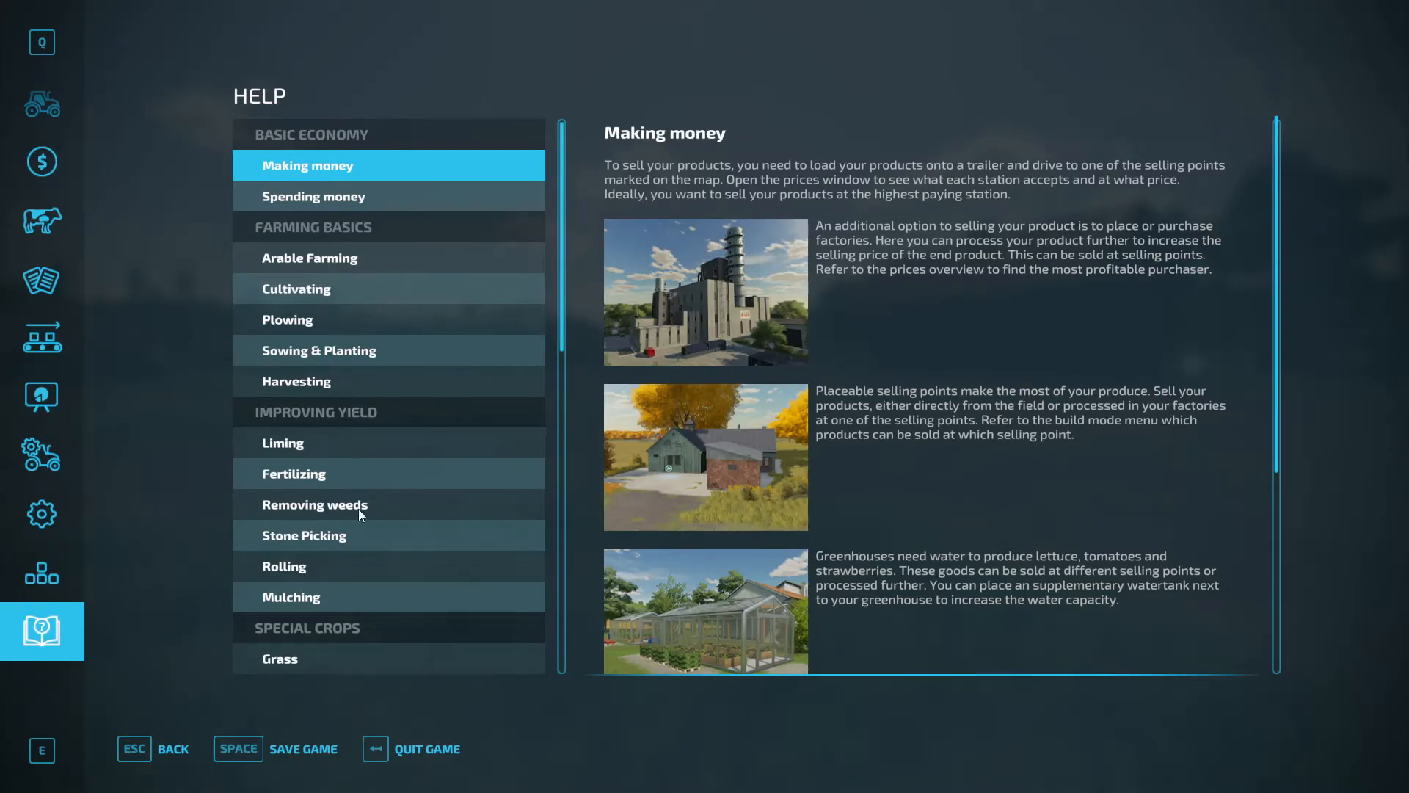
pyautogui.press('Escape')
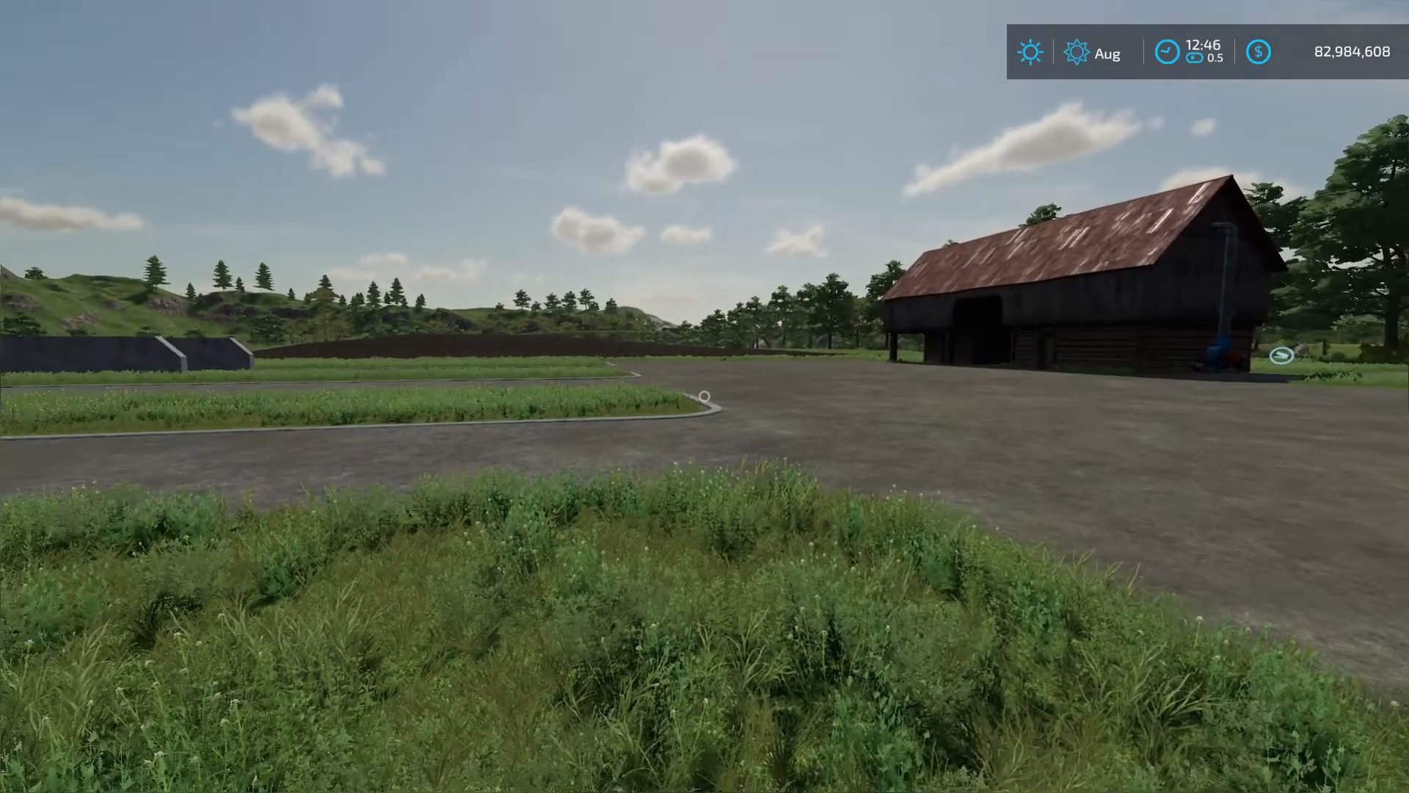
pyautogui.moveTo(704, 397)
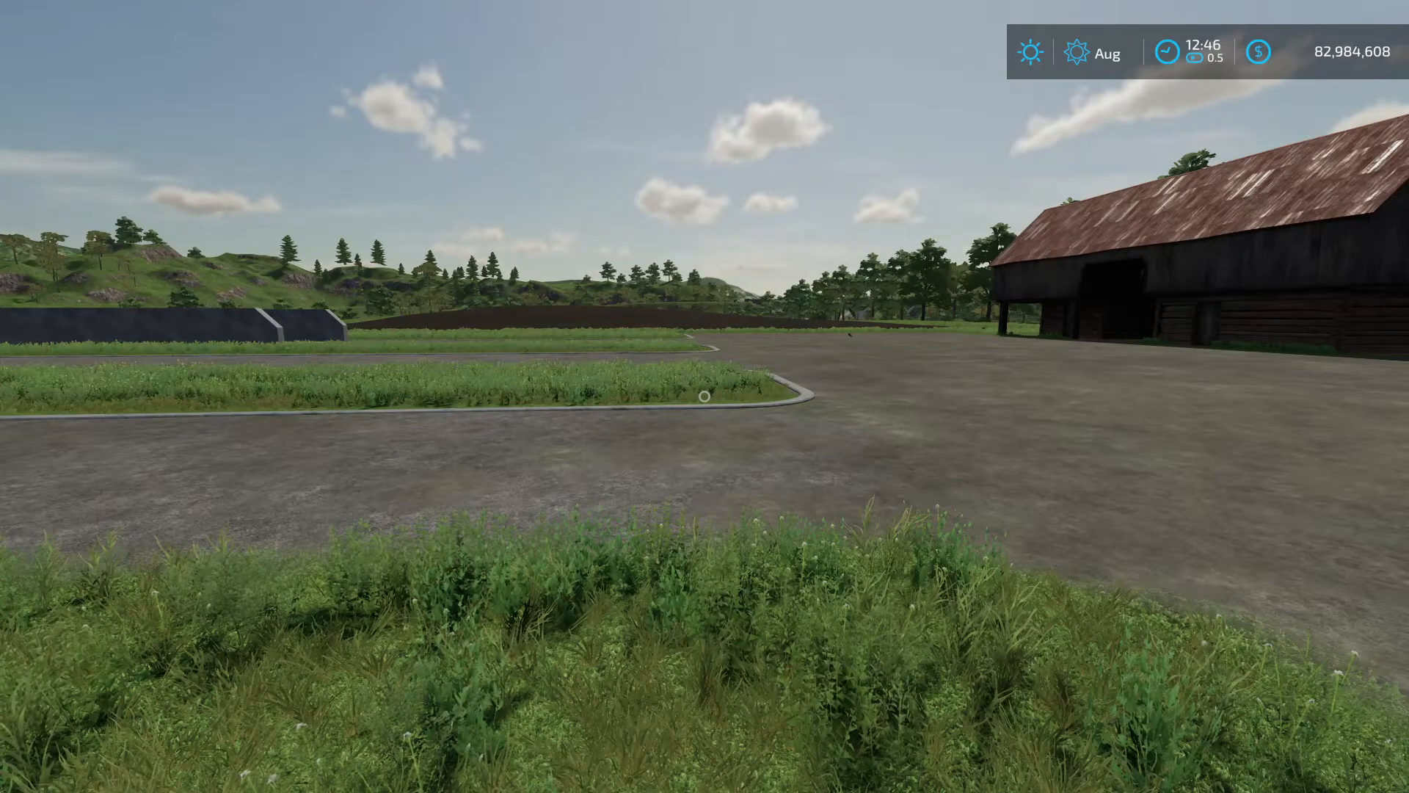
pyautogui.moveTo(704, 396)
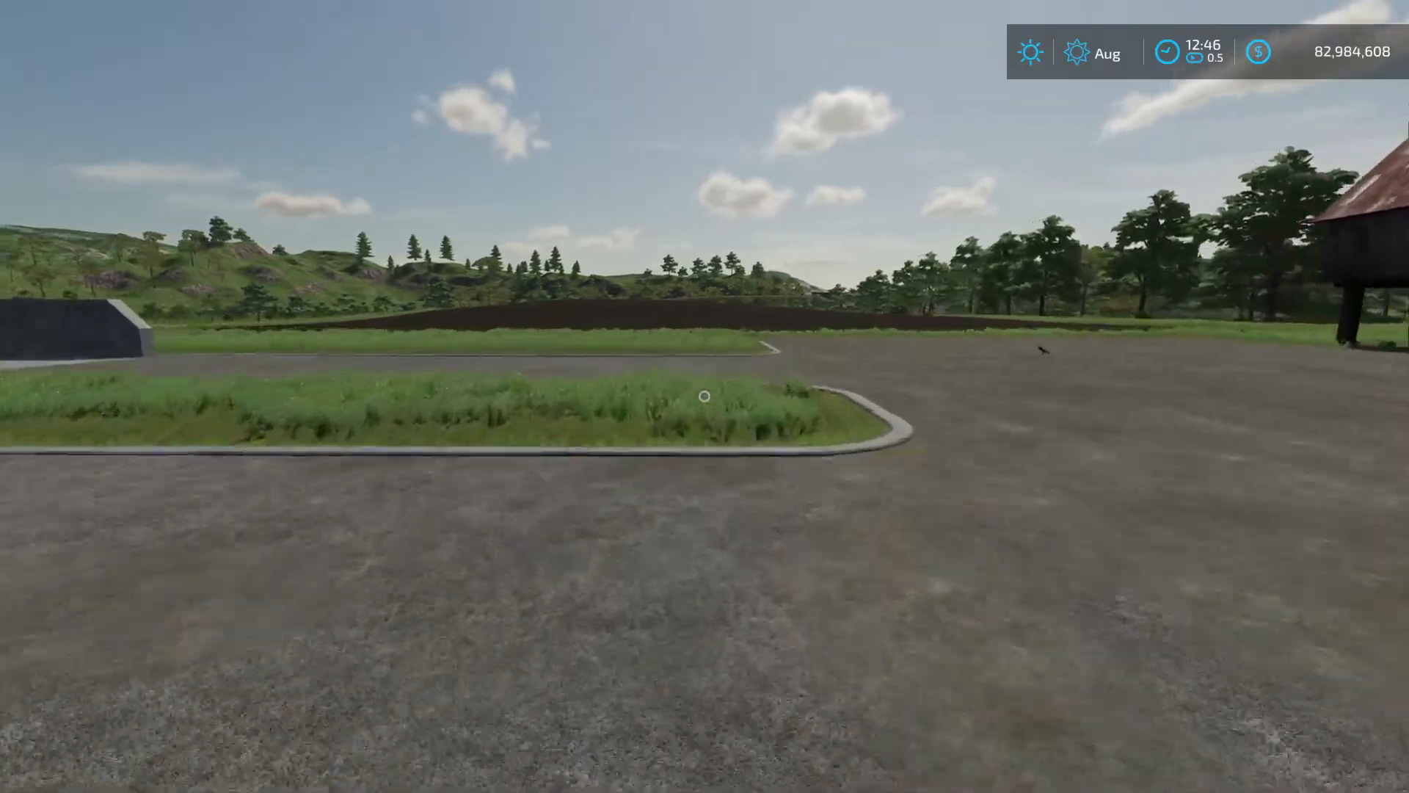
pyautogui.moveTo(704, 396)
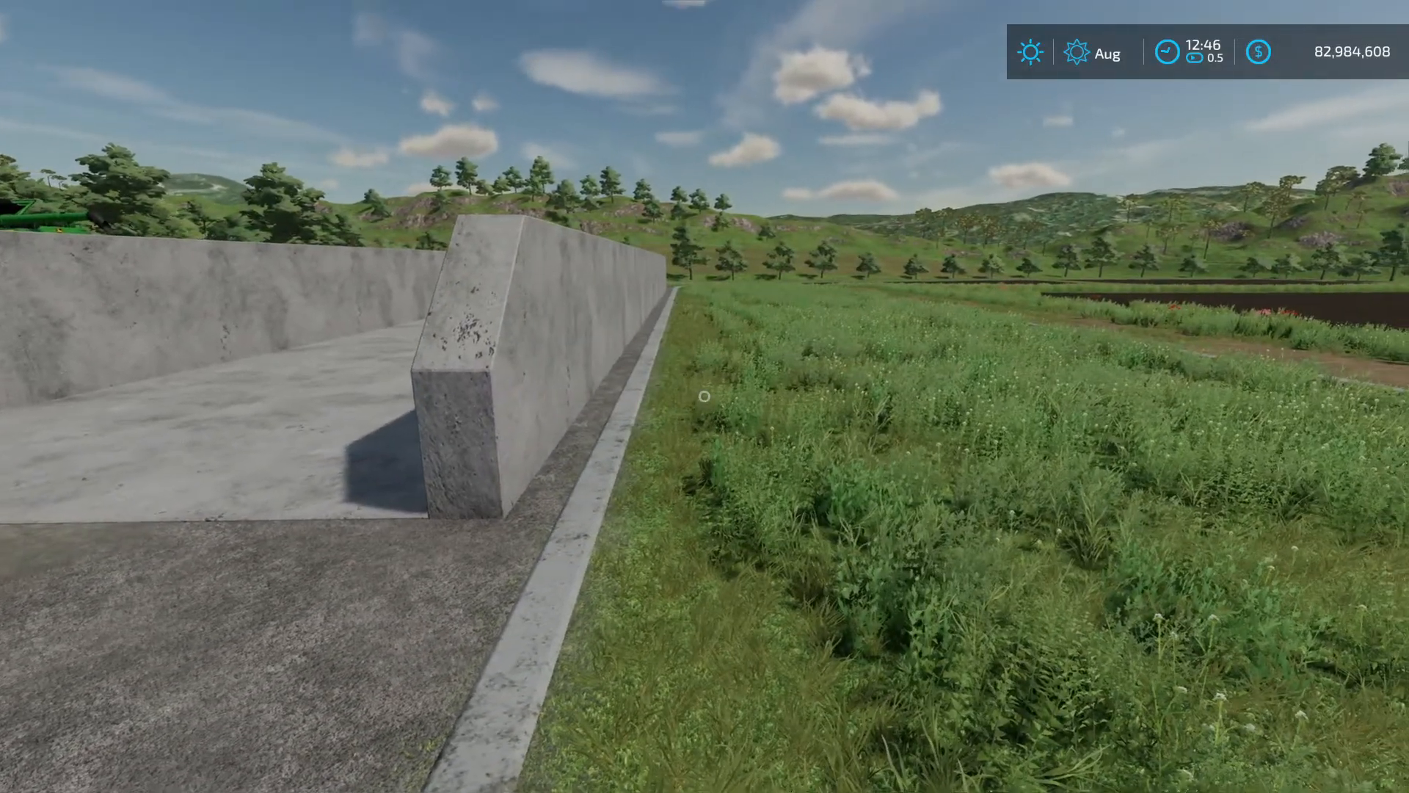
pyautogui.moveTo(705, 395)
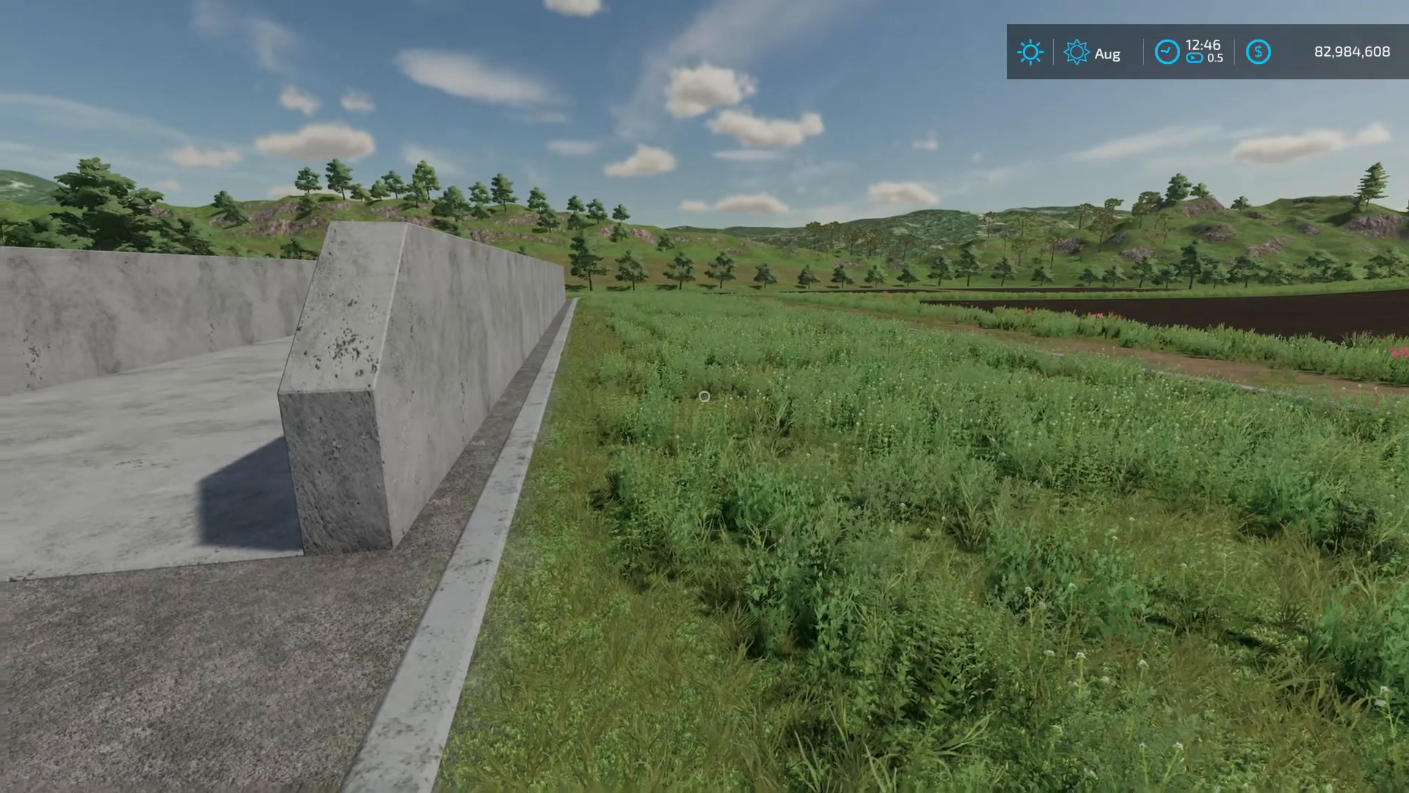
pyautogui.moveTo(703, 395)
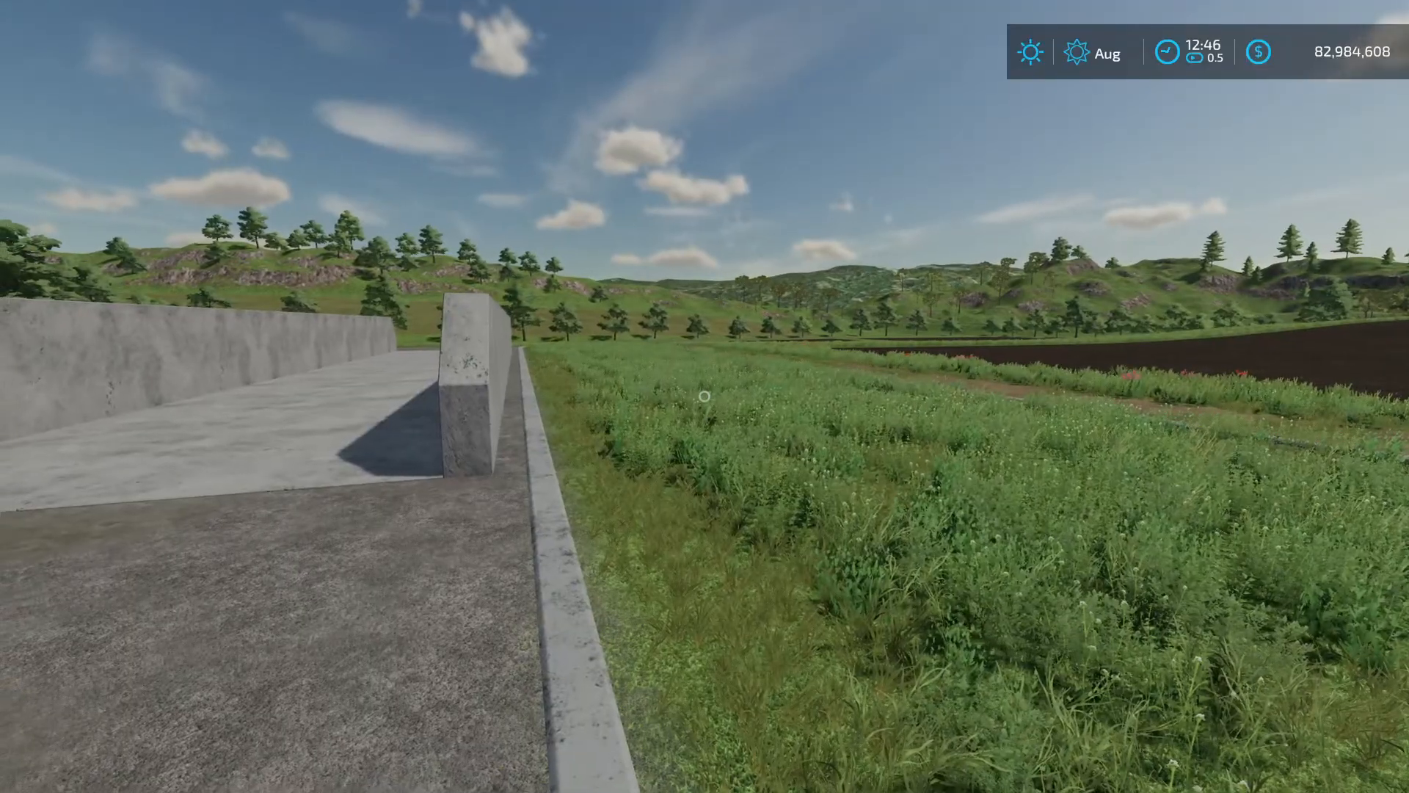
pyautogui.moveTo(705, 395)
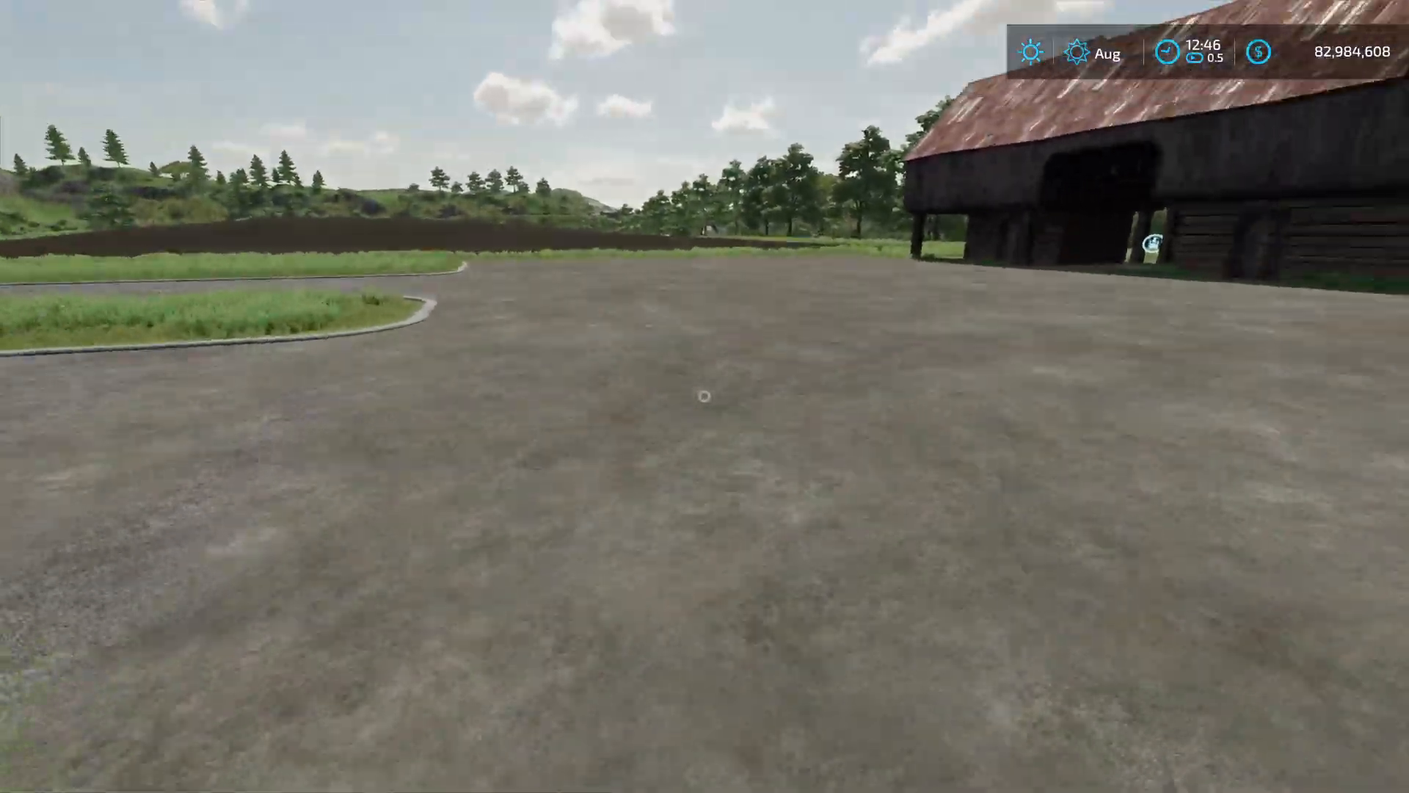
pyautogui.moveTo(704, 396)
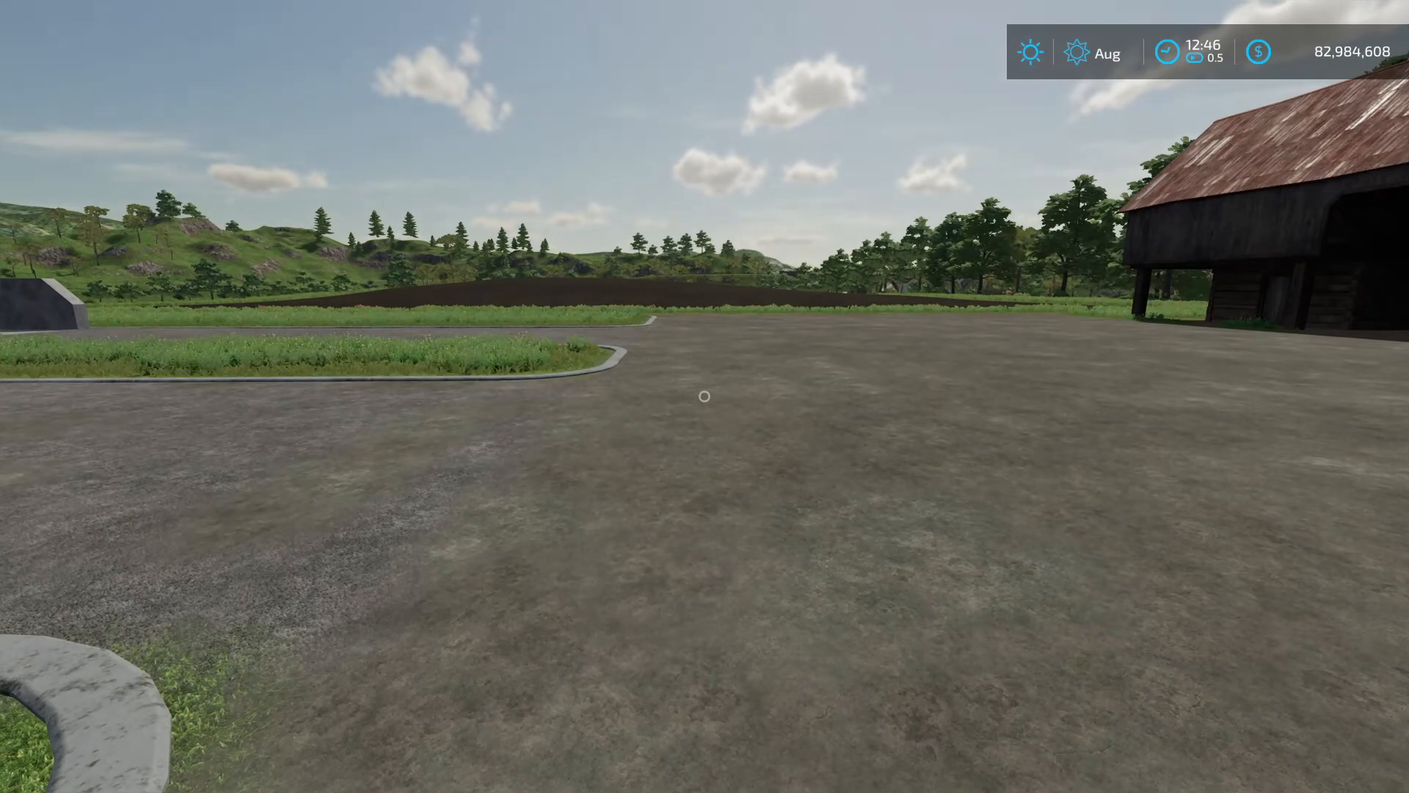
pyautogui.moveTo(705, 397)
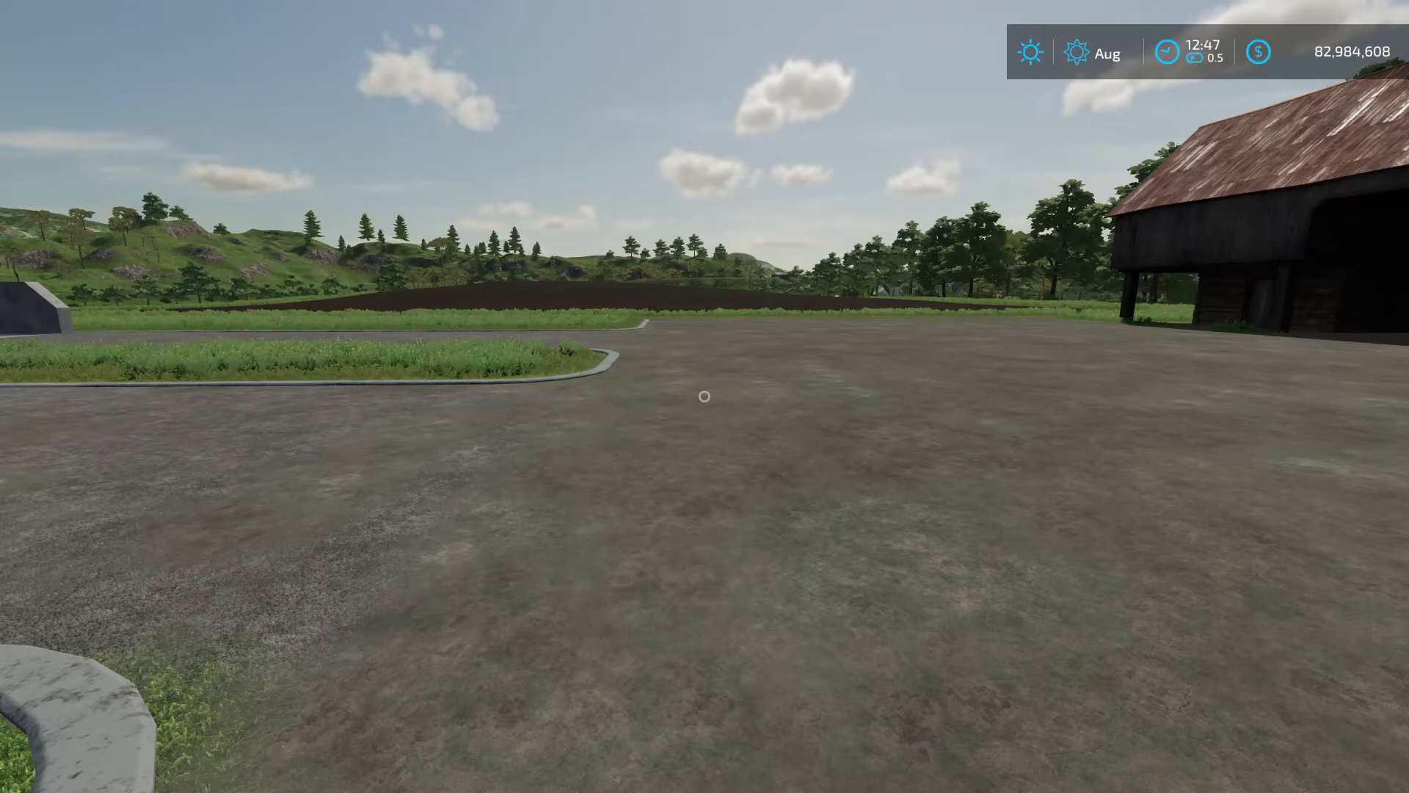
pyautogui.moveTo(704, 397)
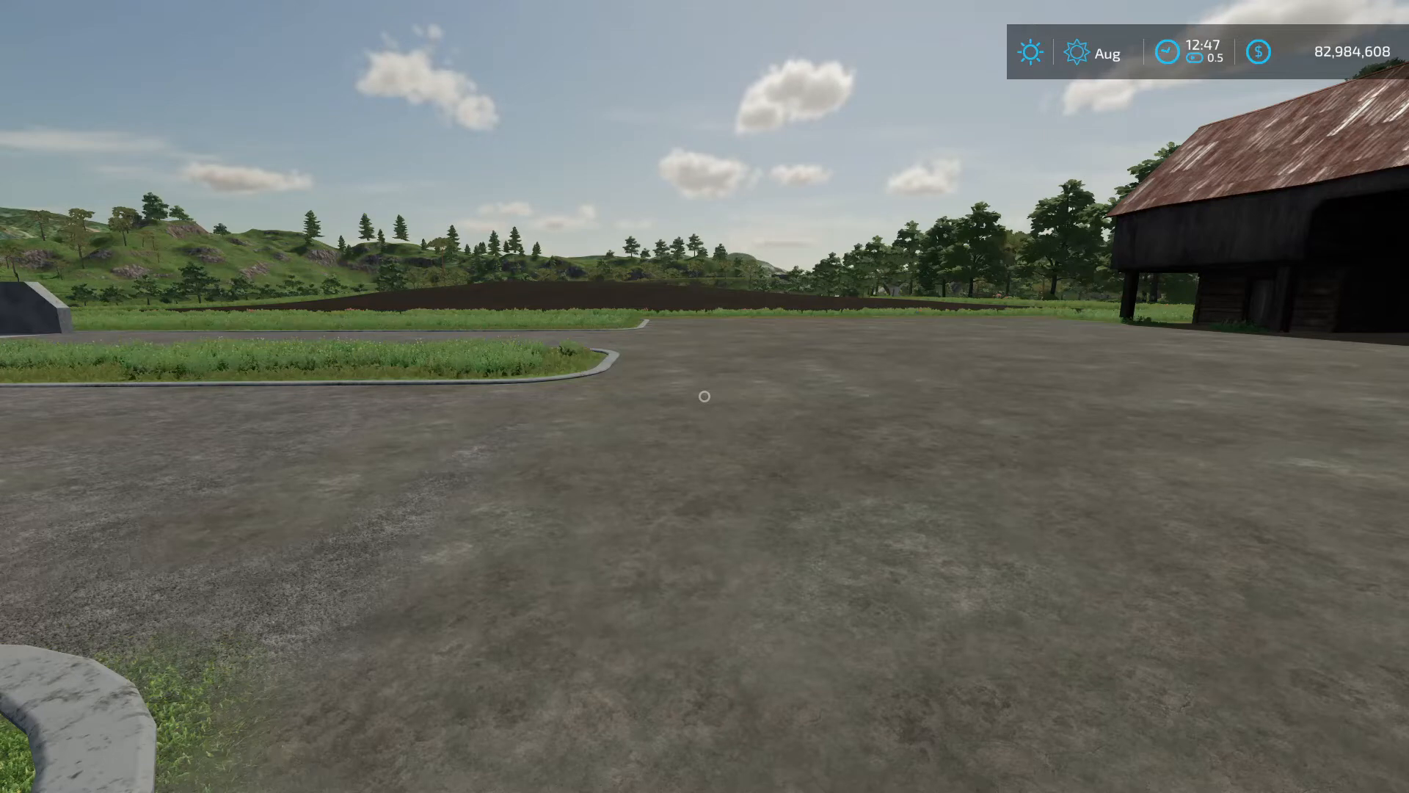